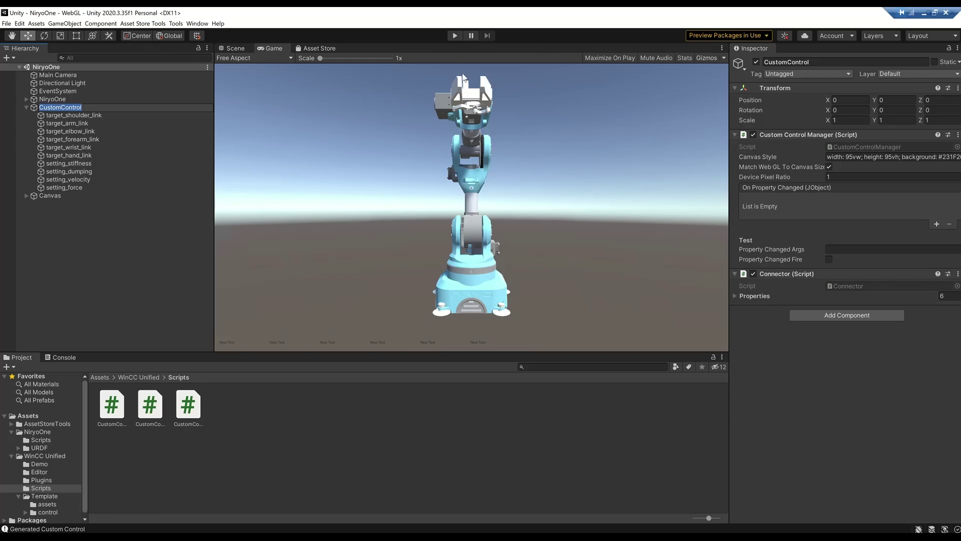
Generate the robot-arm custom control zip via WinCC Unified menu and acknowledge the message.
left_click(176, 23)
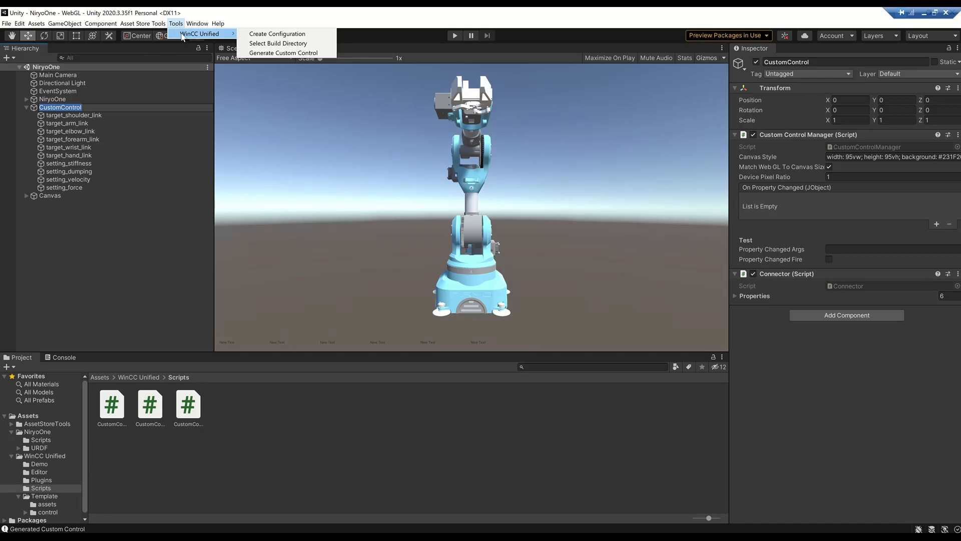
mouse_move(144, 350)
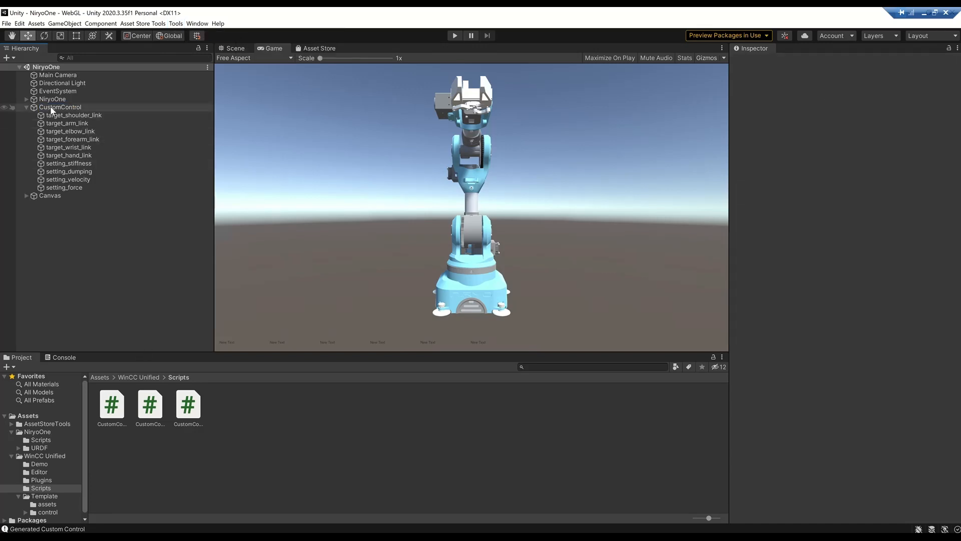
mouse_move(56, 127)
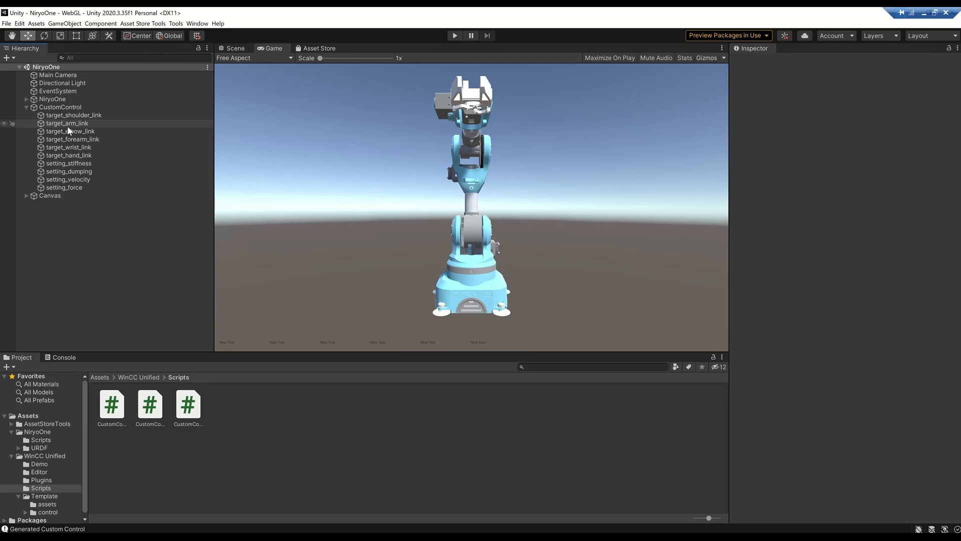
mouse_move(72, 139)
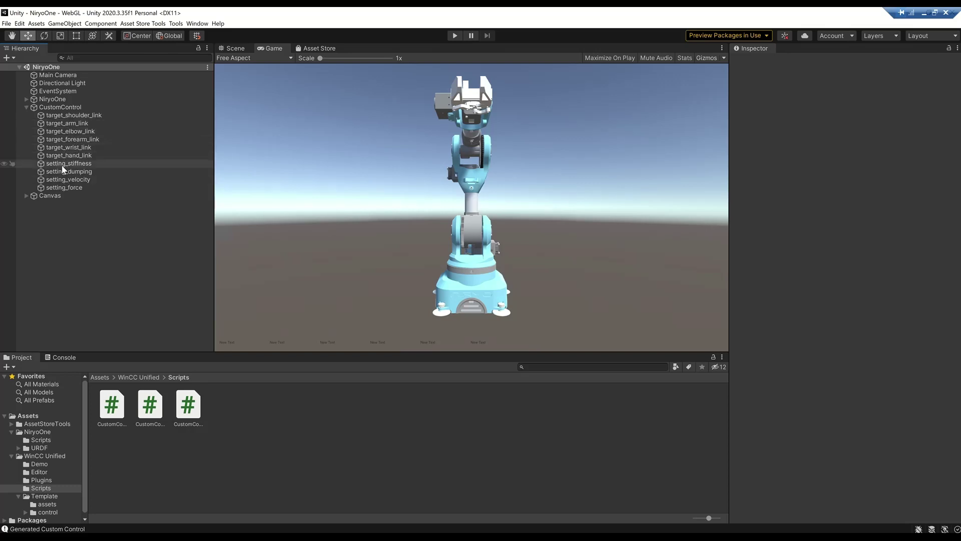
mouse_move(176, 24)
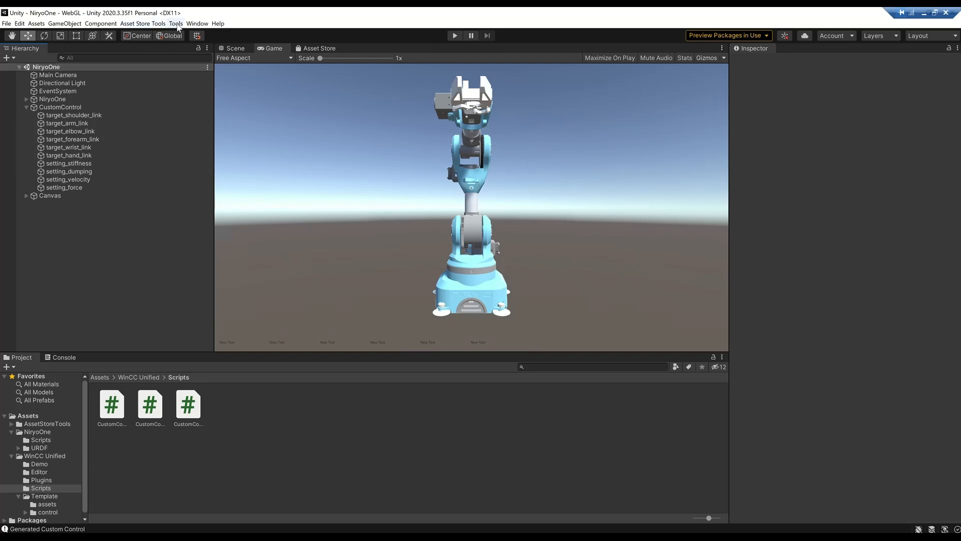
left_click(175, 24)
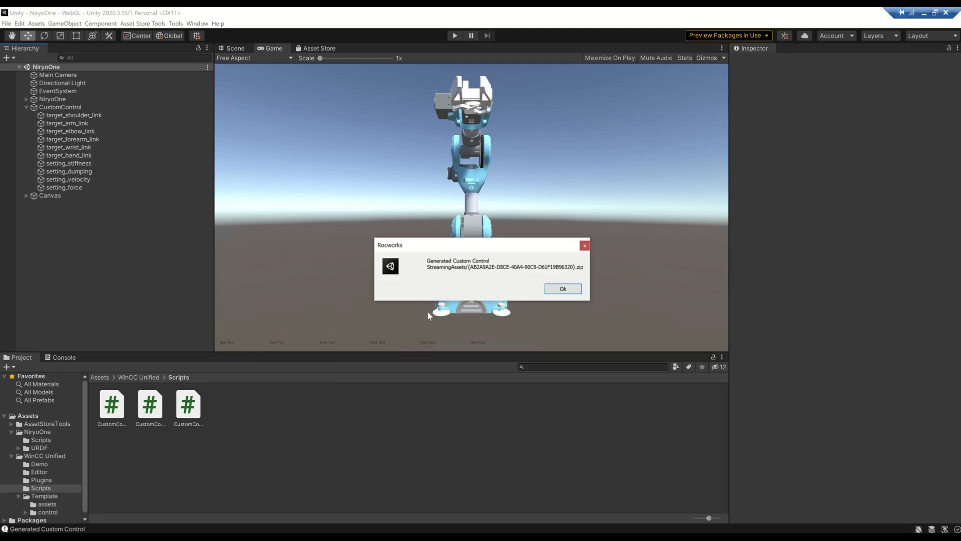
mouse_move(434, 315)
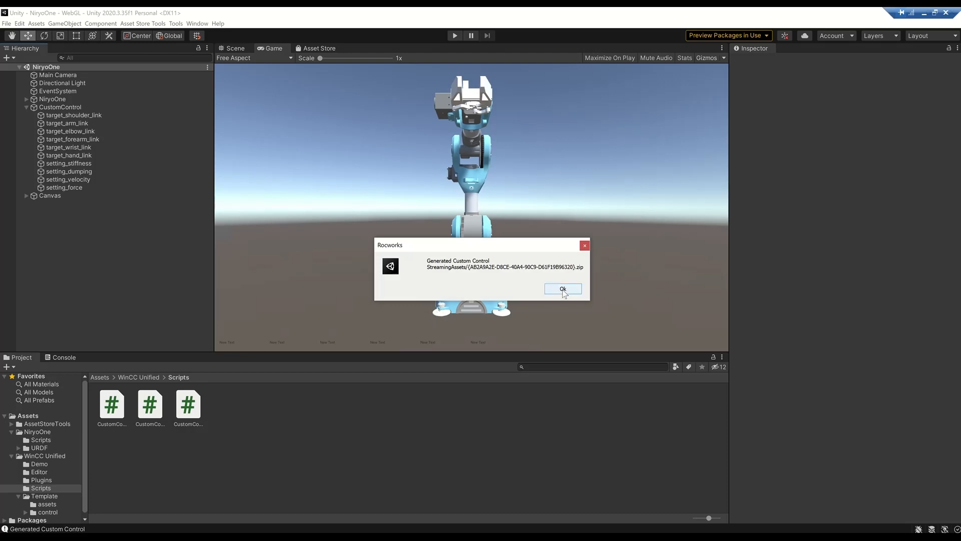
left_click(562, 289)
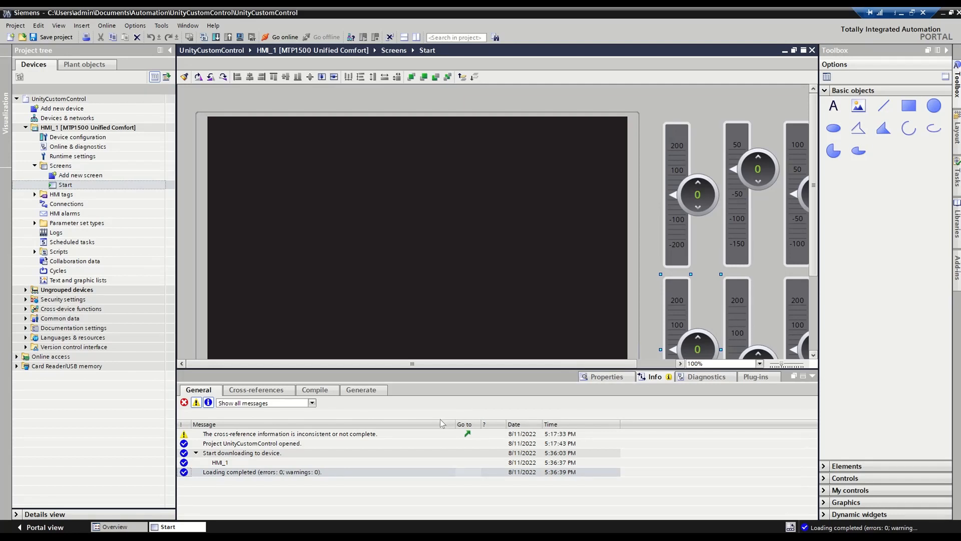
mouse_move(383, 295)
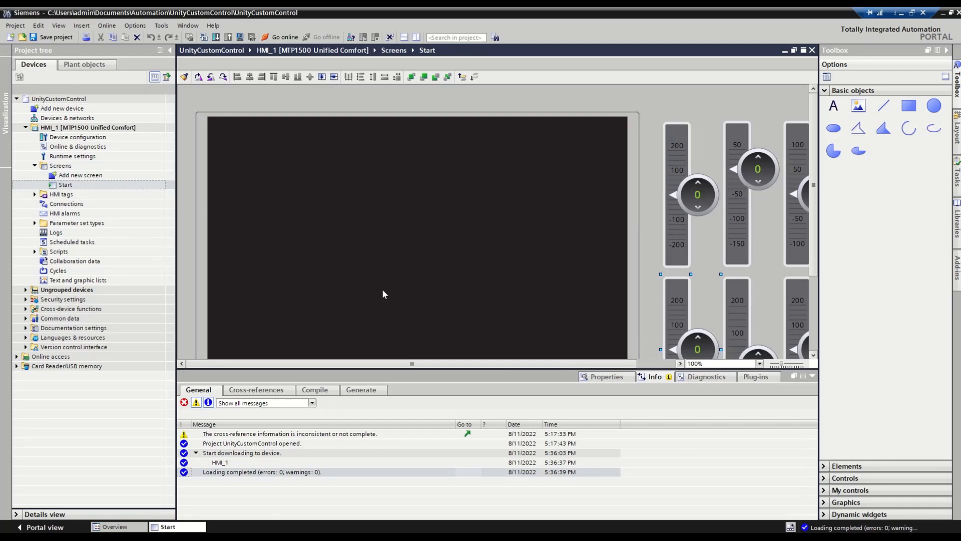
mouse_move(696, 318)
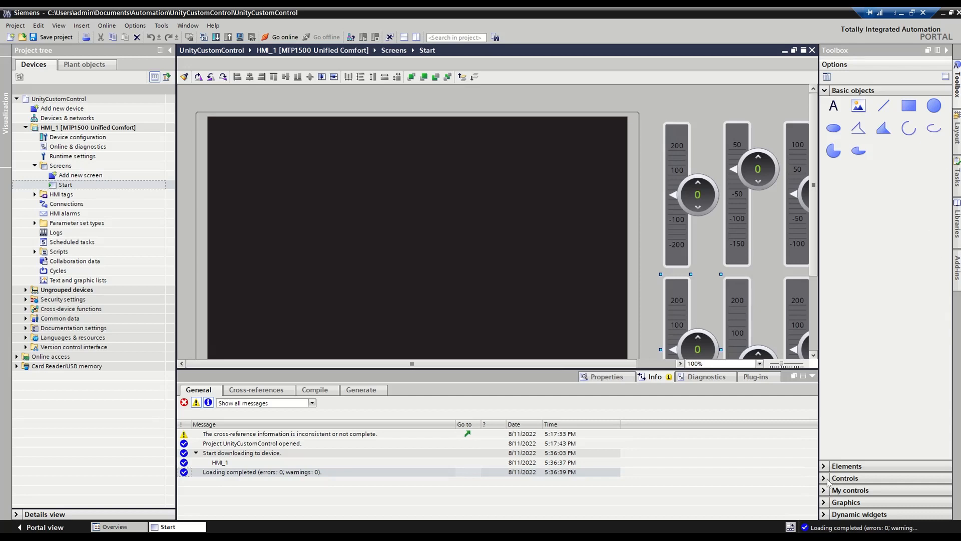
Expand My controls in the Toolbox to show UnityCustomControl.
left_click(850, 490)
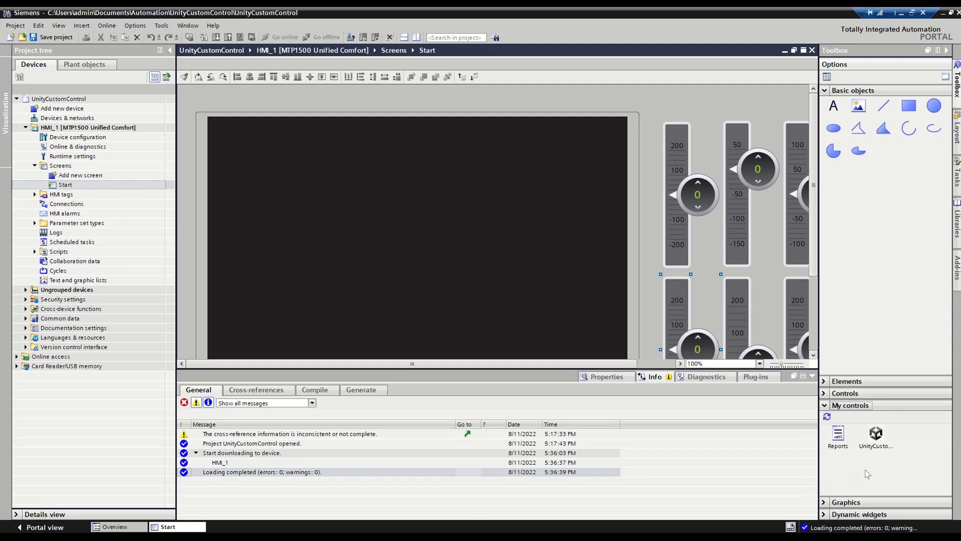
mouse_move(841, 488)
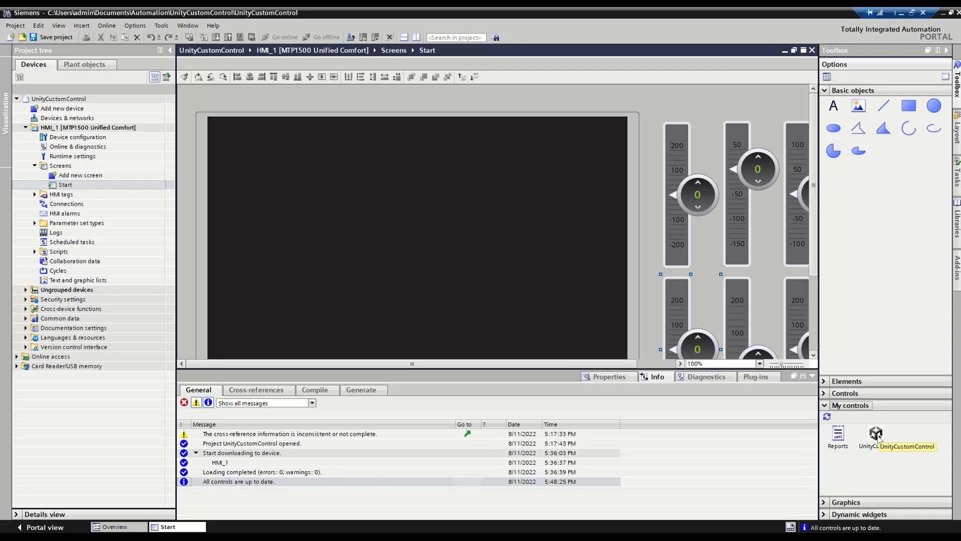
Select UnityCustomControl_1 and scroll its properties to the Interface section.
left_click(416, 246)
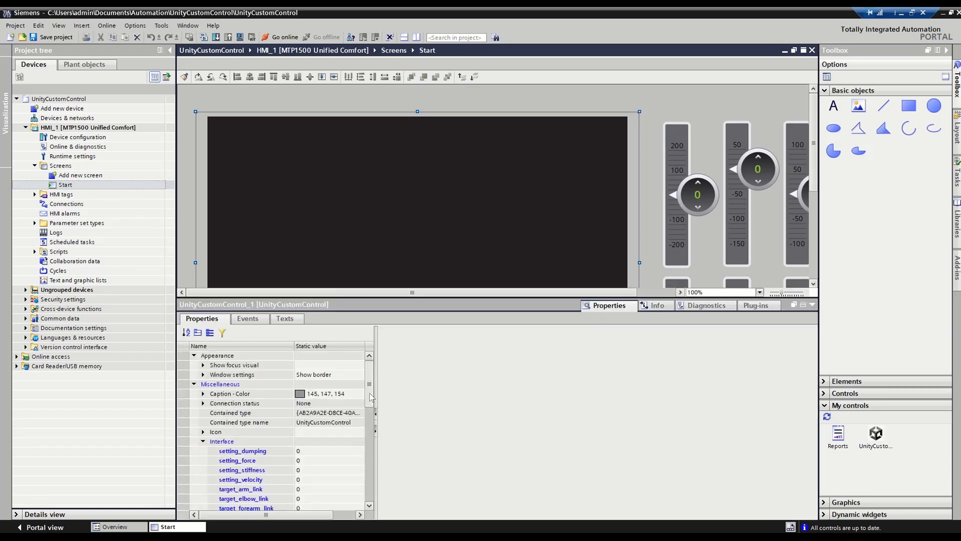
scroll("down", 3)
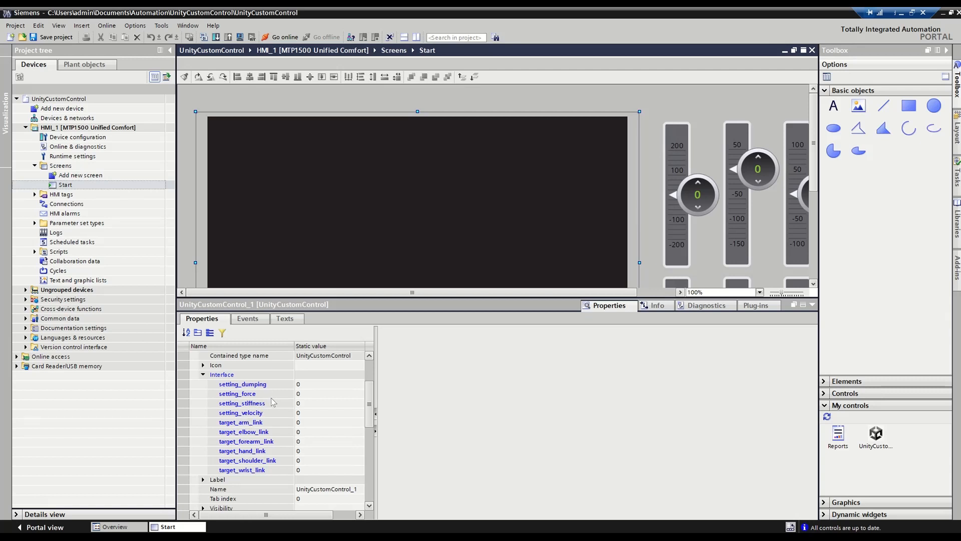
mouse_move(326, 372)
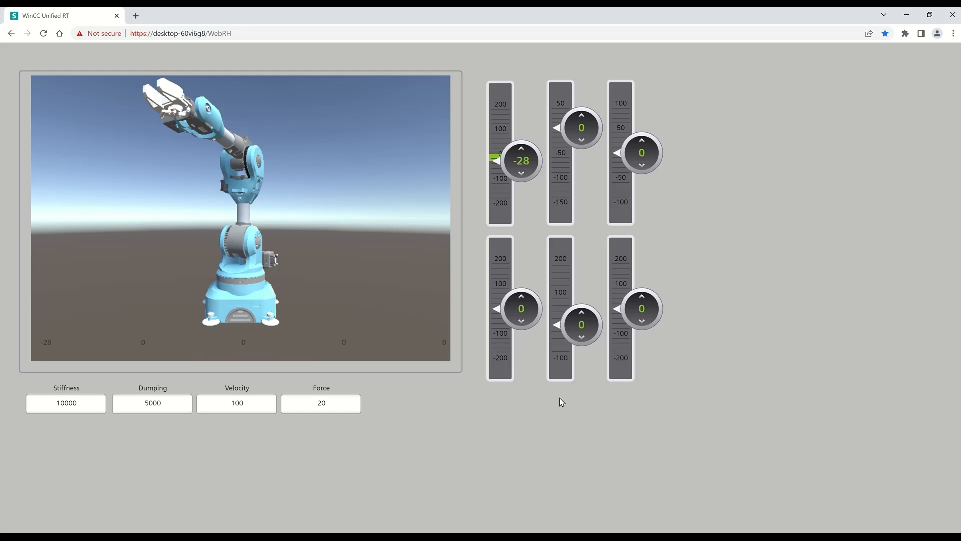
mouse_move(157, 206)
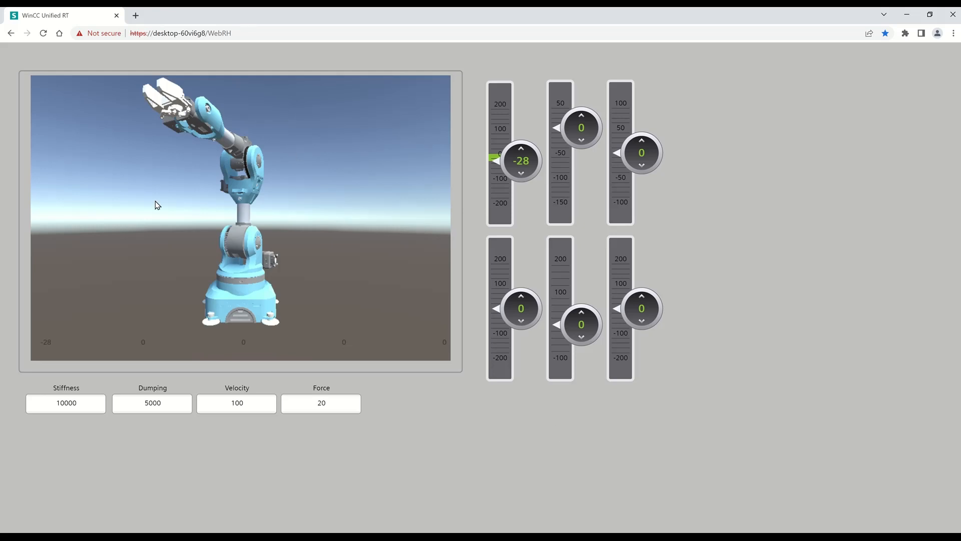
mouse_move(191, 194)
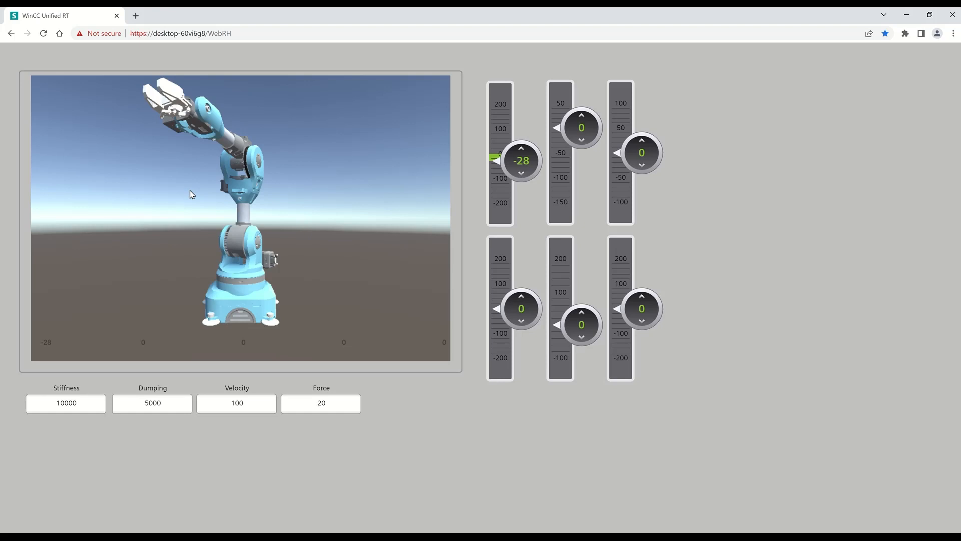
mouse_move(192, 199)
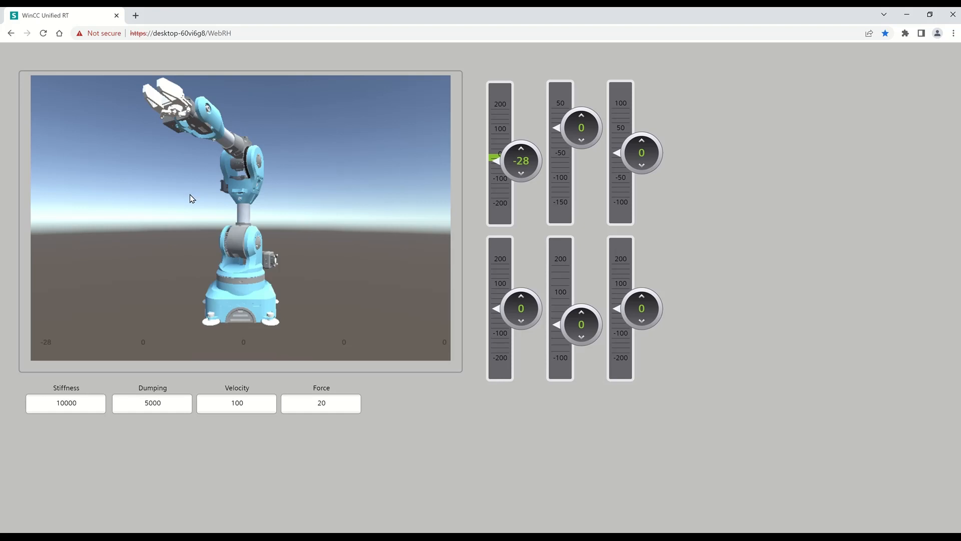
mouse_move(191, 217)
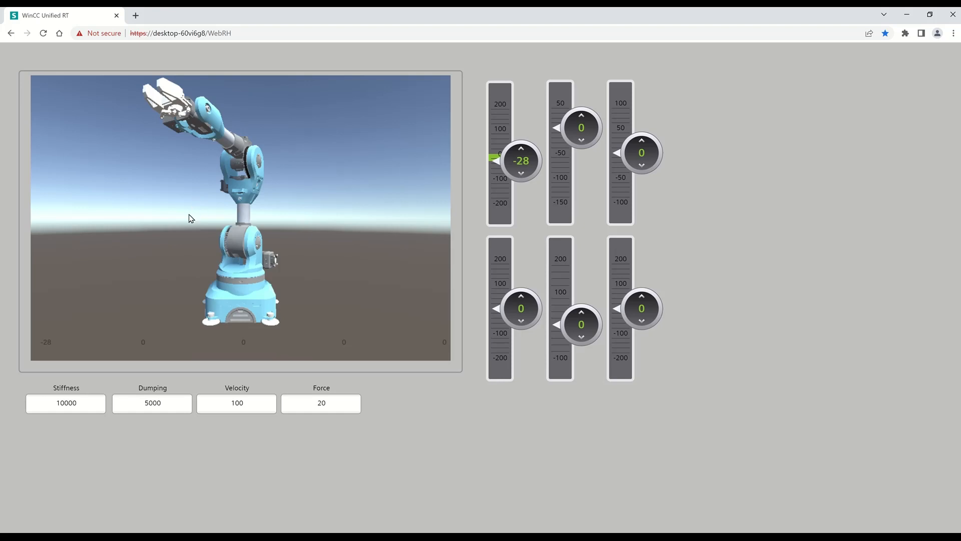
mouse_move(450, 170)
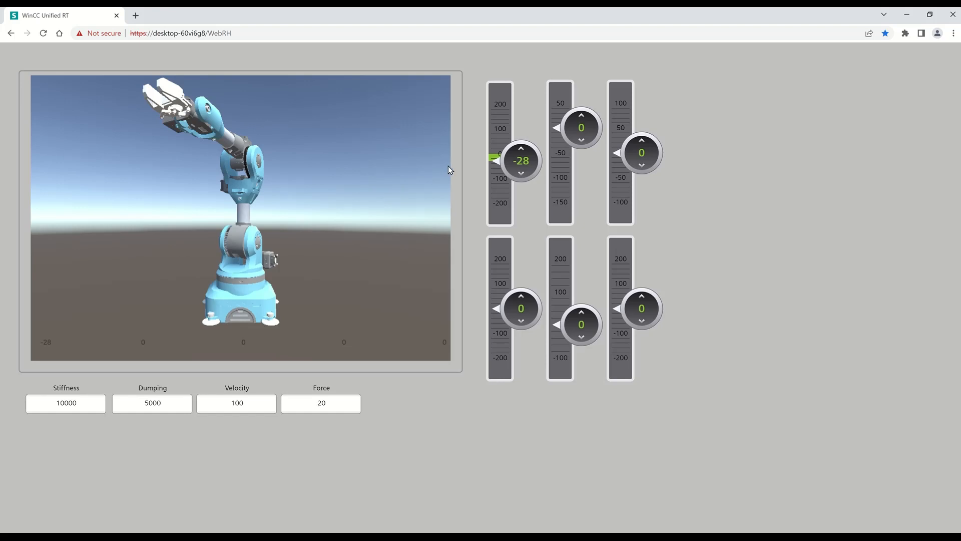
Adjust the gauge arrows to set joints to -57, 2 and -43.
left_click(521, 148)
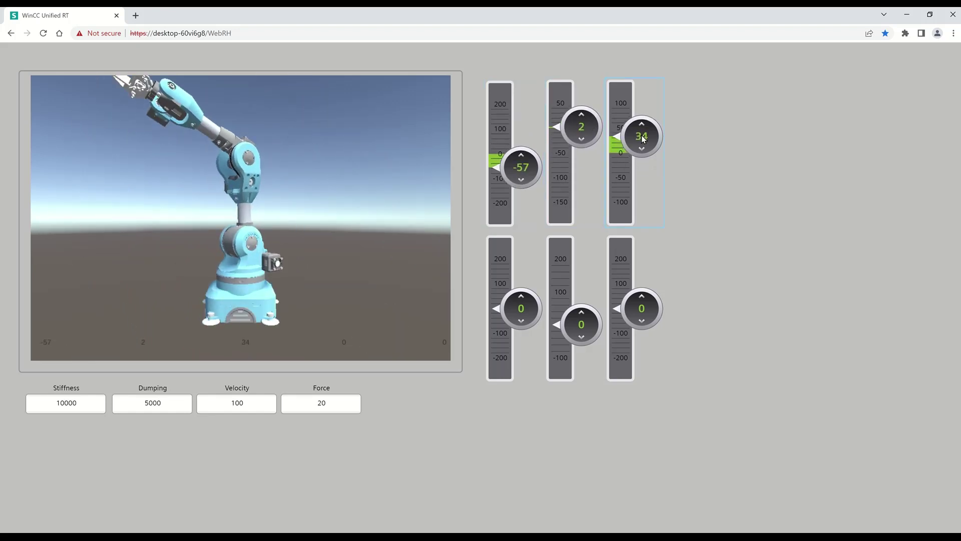
left_click(641, 150)
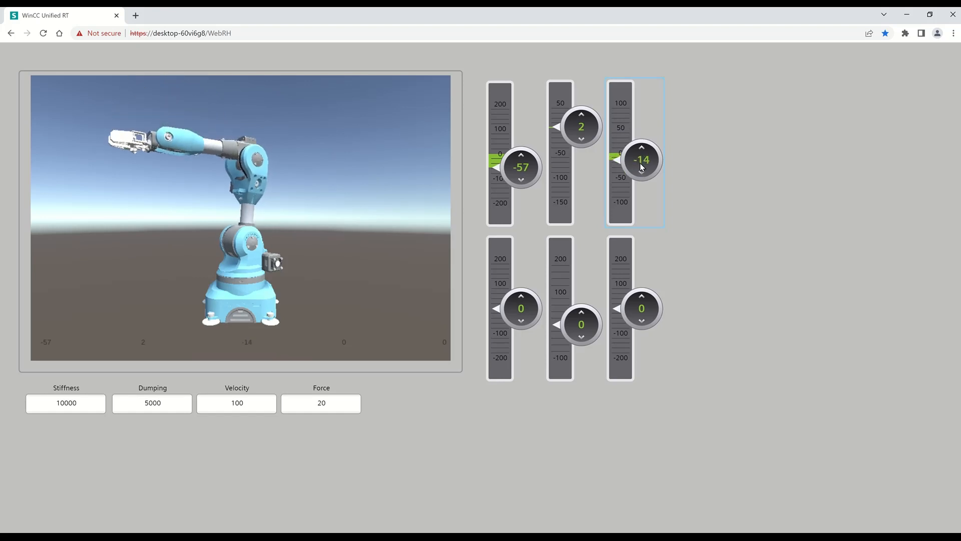
left_click(641, 189)
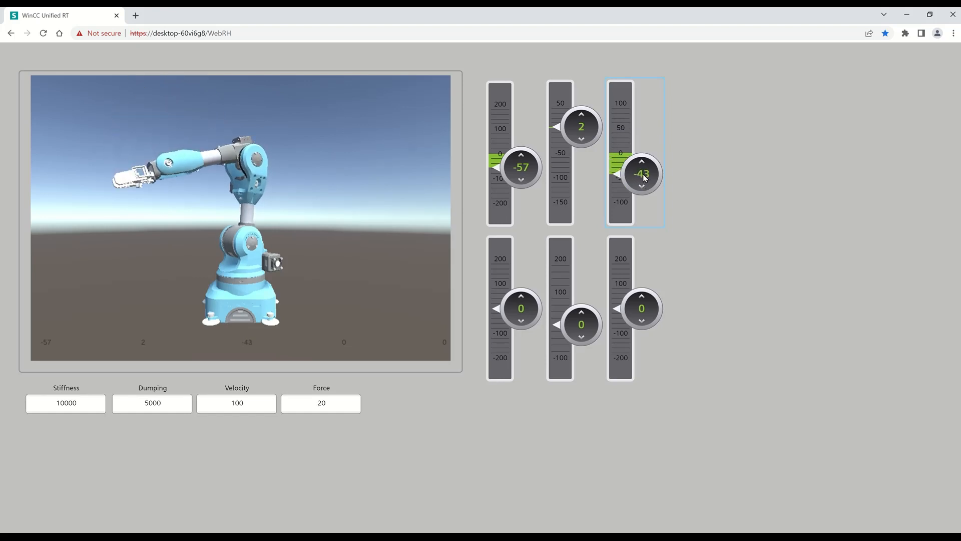